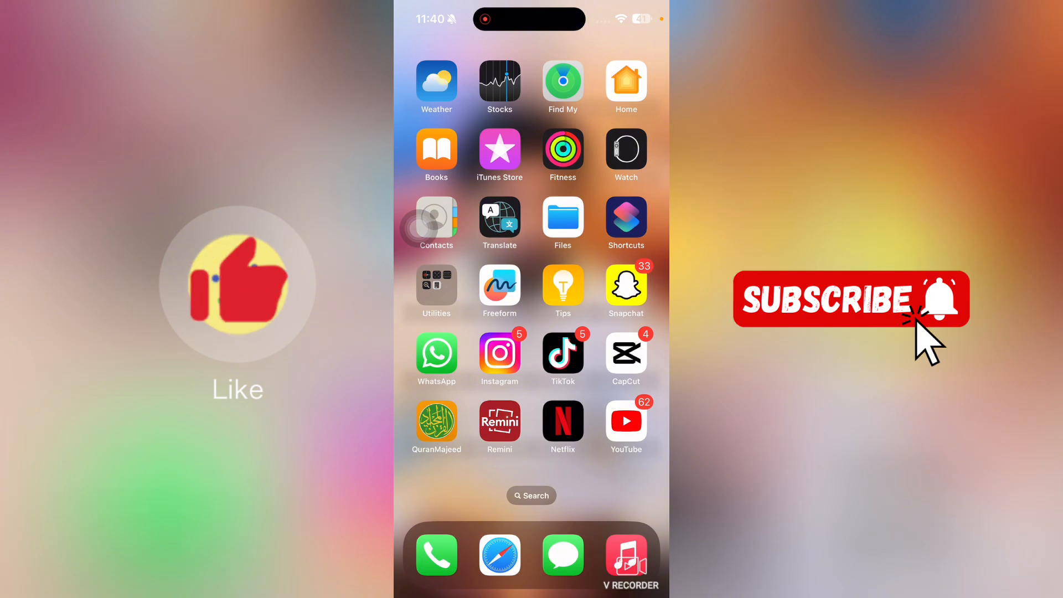
# Step: Launch Instagram from the home screen to reach the Messages inbox
pyautogui.click(499, 356)
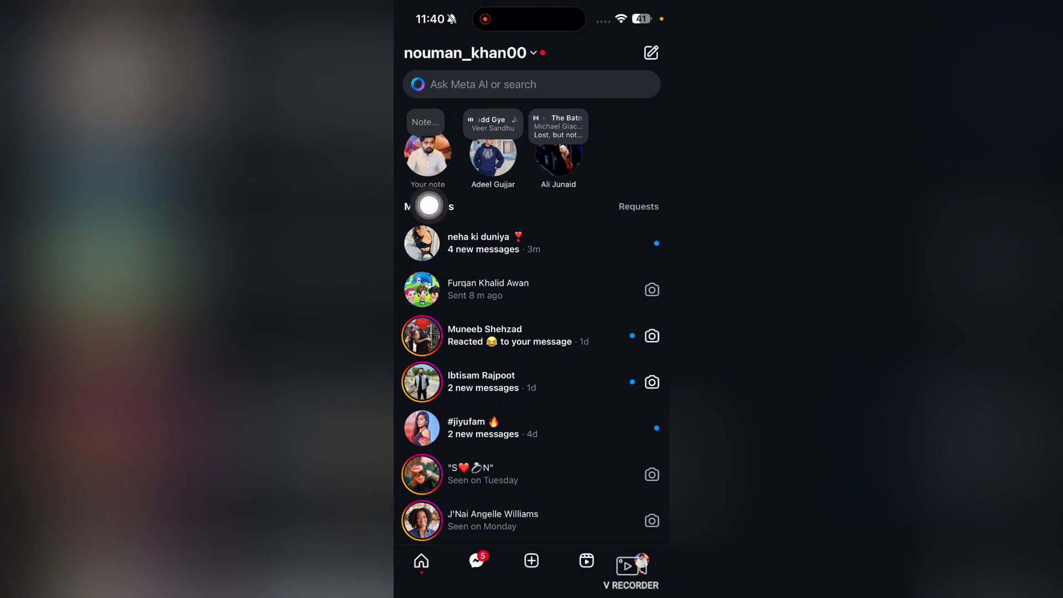
# Step: Start a new note from 'Your note' above the Messages list
pyautogui.click(428, 150)
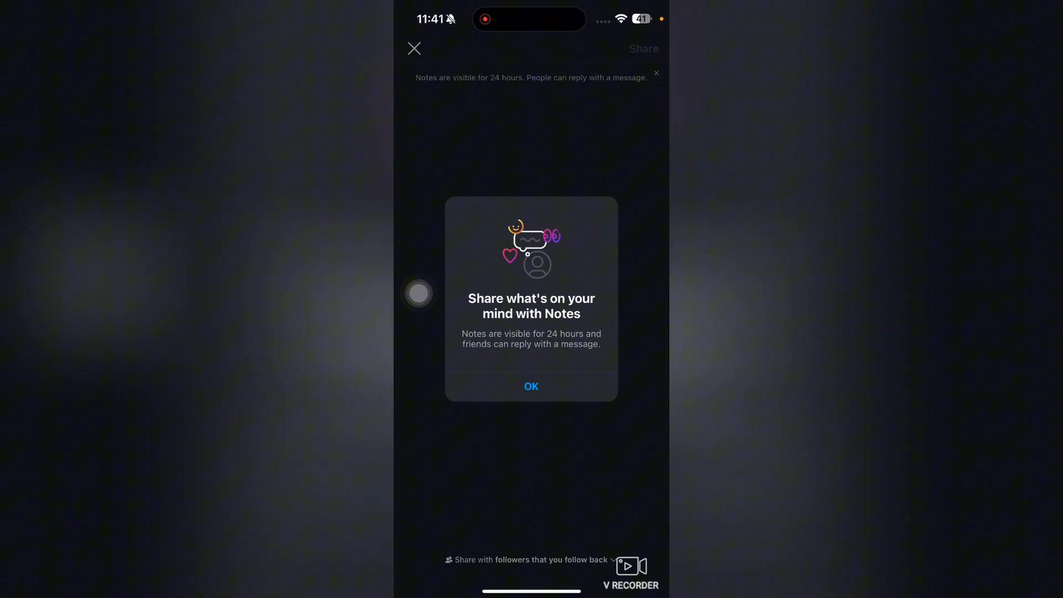
# Step: Dismiss the Notes intro and write the note text 'Dfggfdd'
pyautogui.click(531, 387)
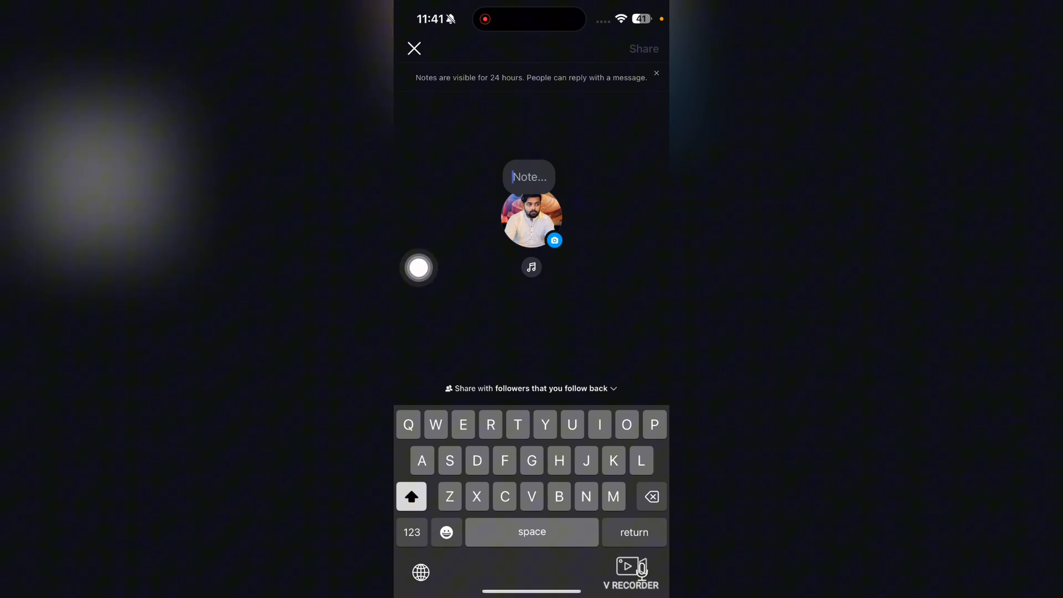
pyautogui.write('Dfgg')
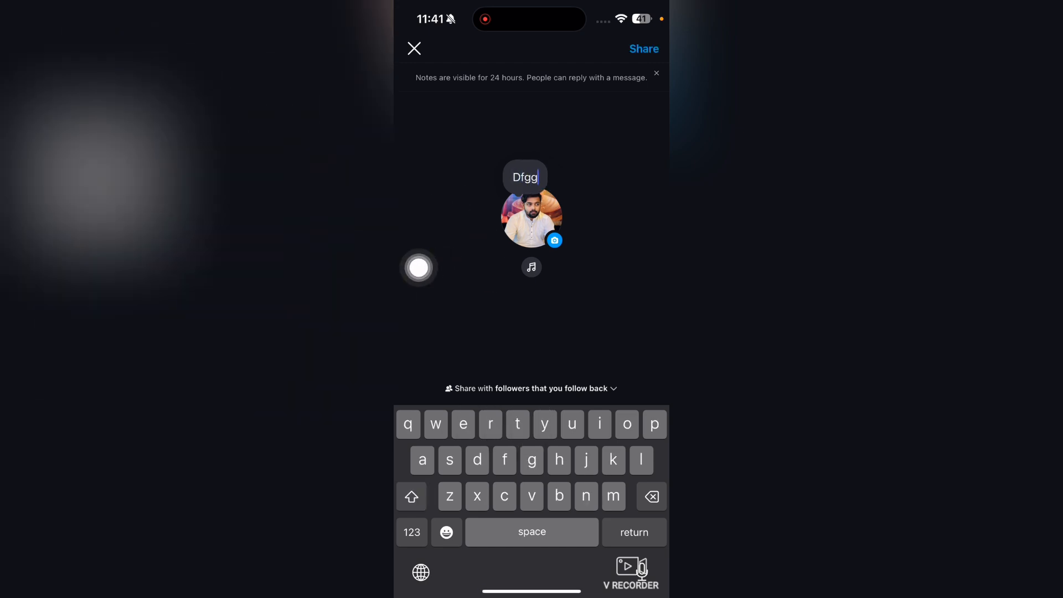
pyautogui.write('fdd')
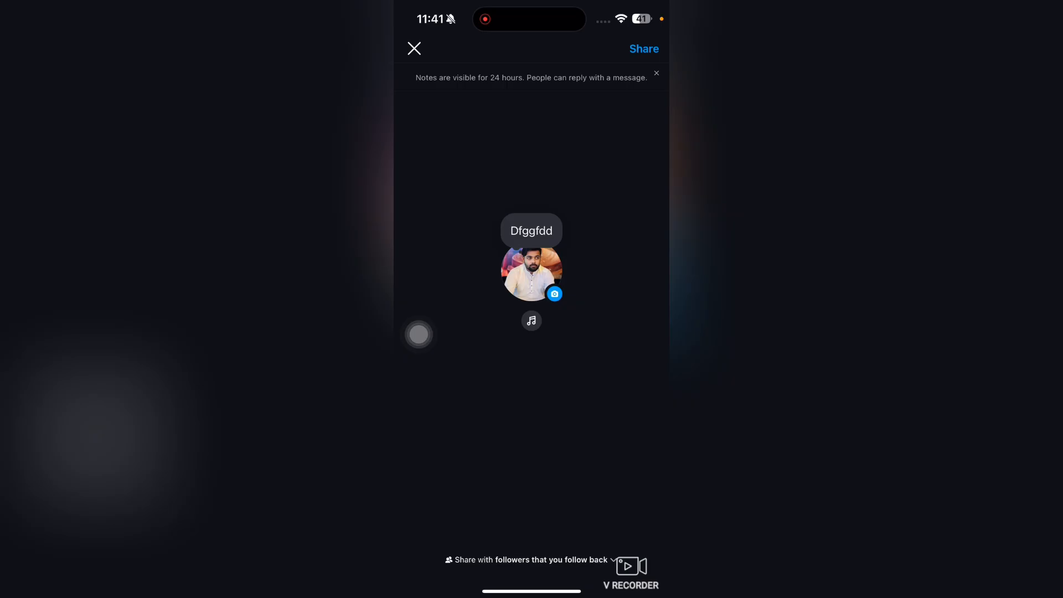
# Step: Attach the song 'Vibes' to the note and share it
pyautogui.click(531, 320)
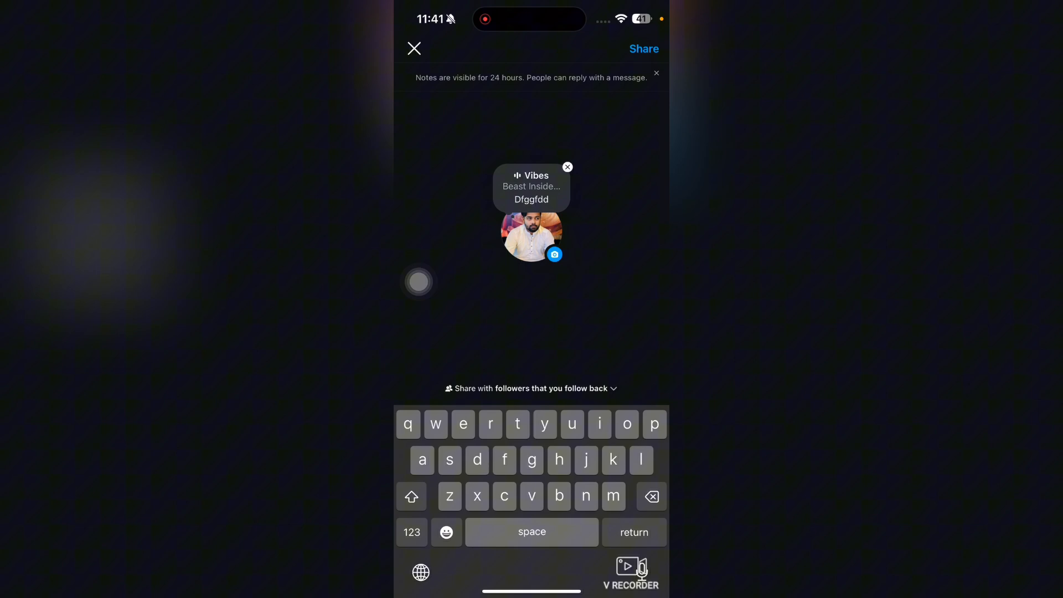
pyautogui.click(414, 48)
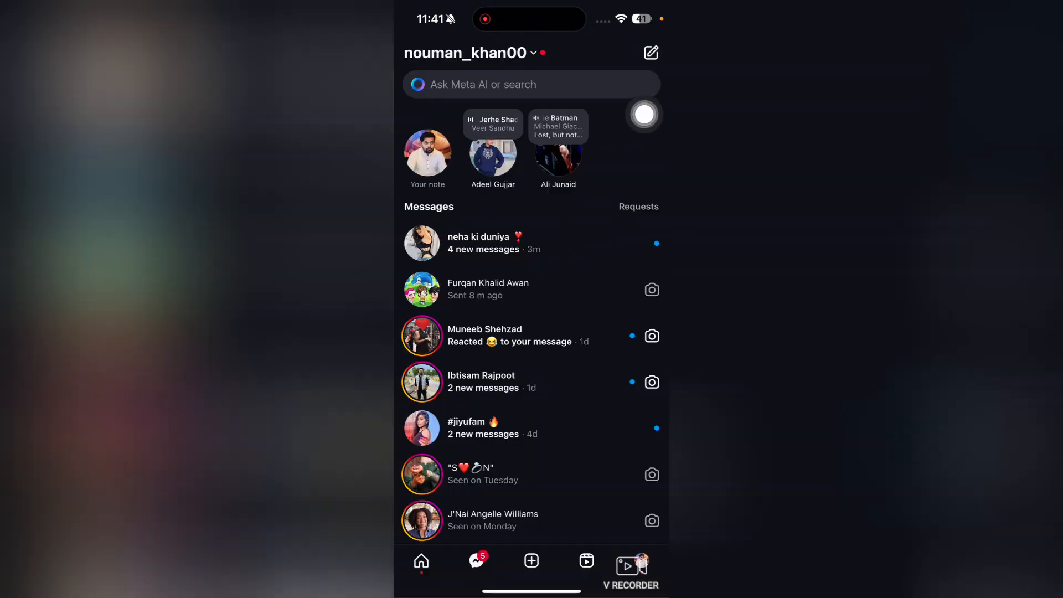